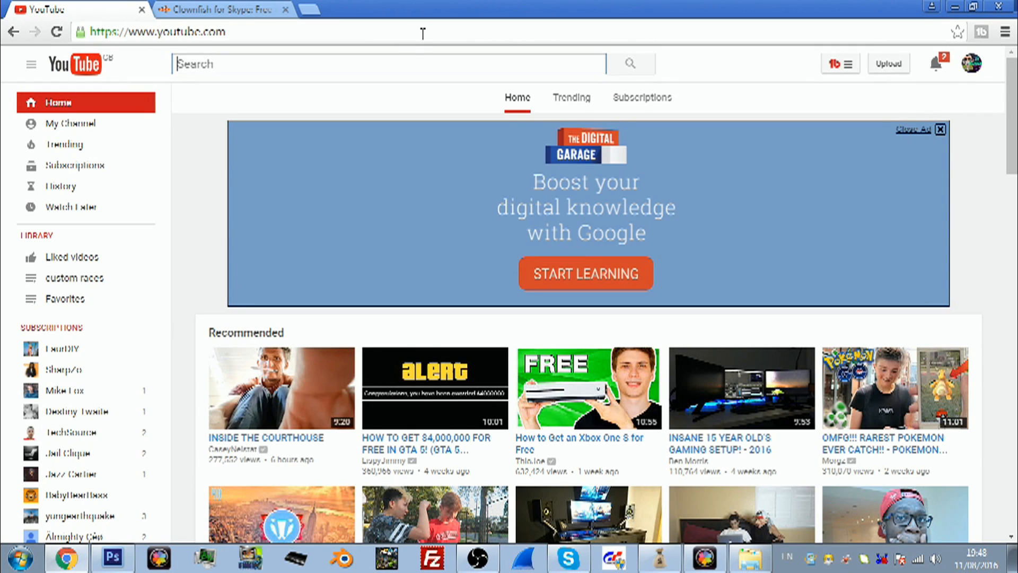
pyautogui.moveTo(534, 252)
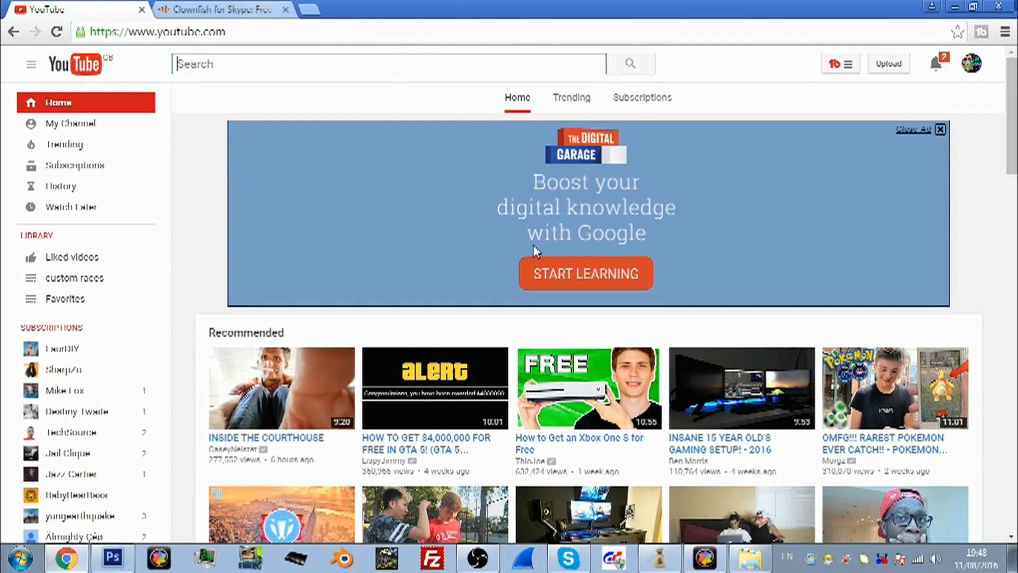
pyautogui.moveTo(504, 128)
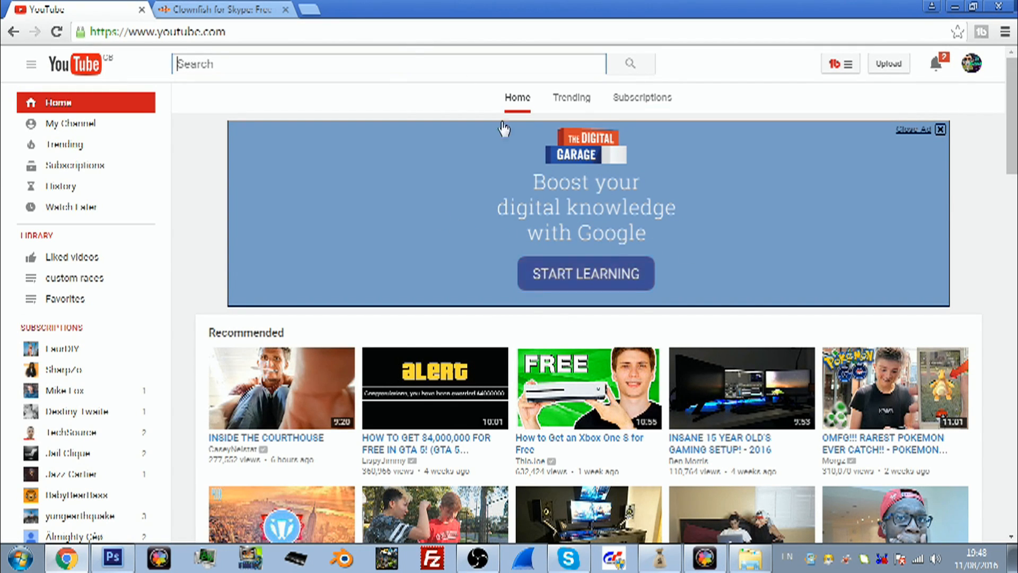
pyautogui.moveTo(428, 185)
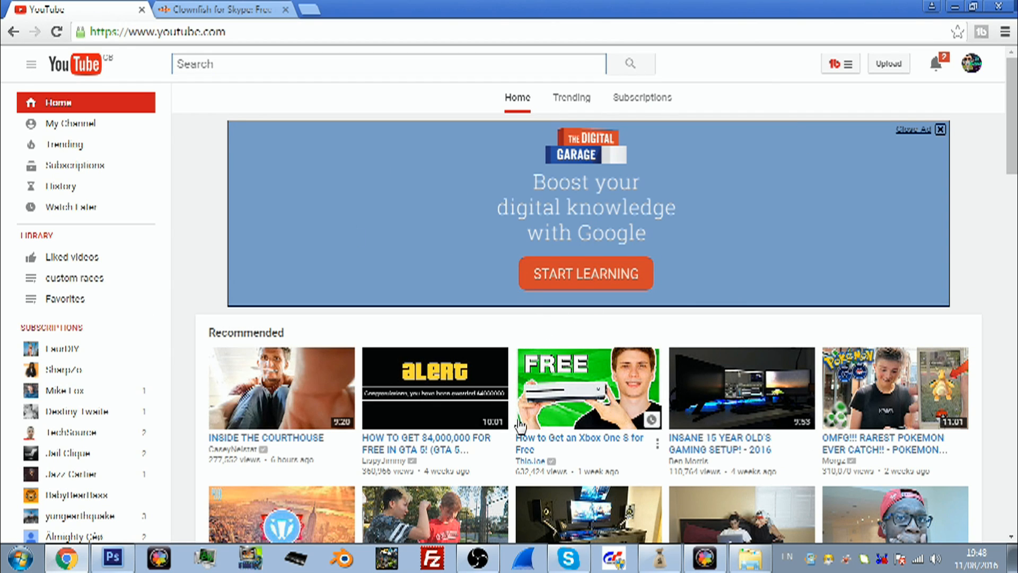
pyautogui.moveTo(542, 559)
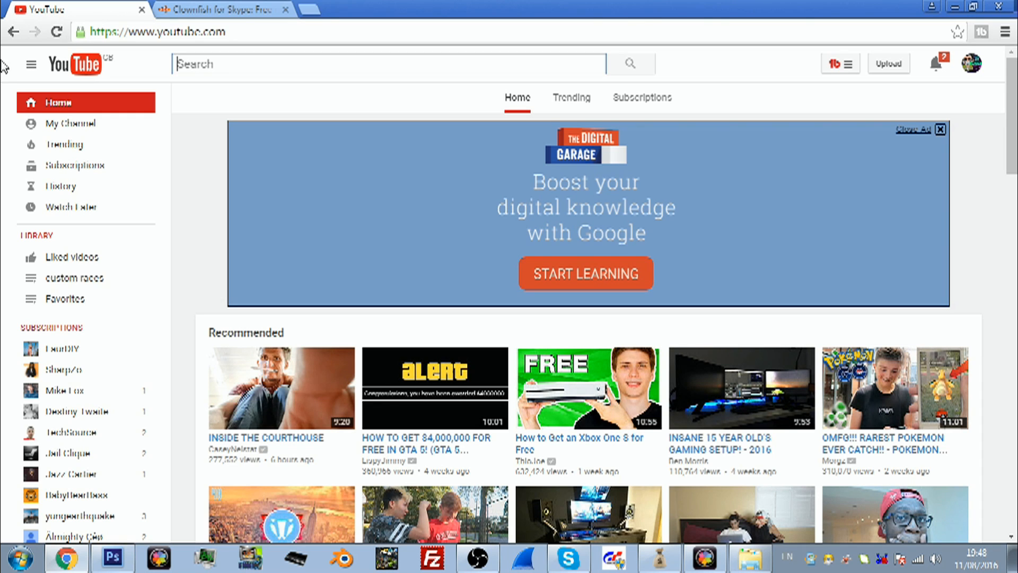
# Go to the Clownfish for Skype 4.32 download page and download it.
pyautogui.click(224, 9)
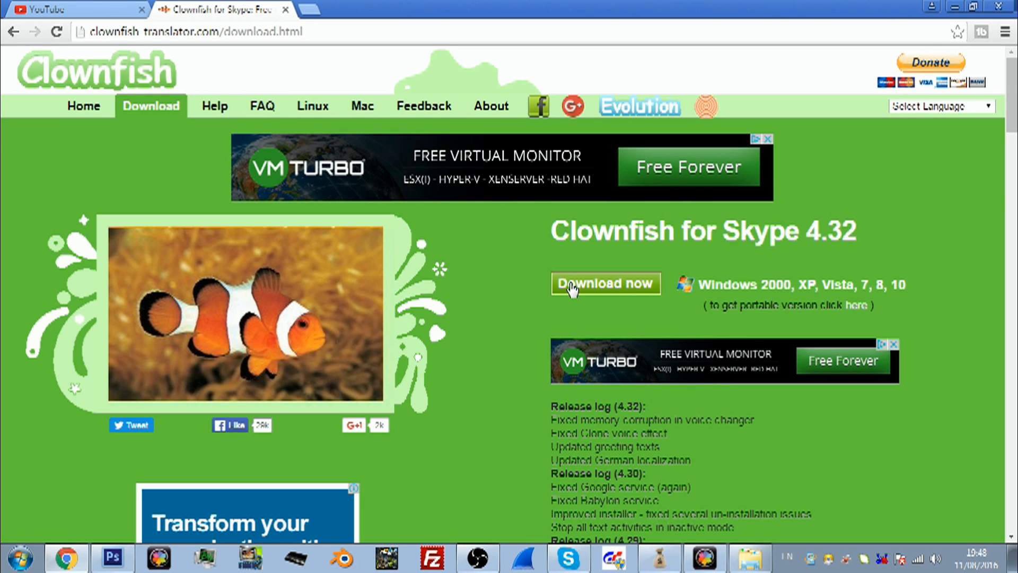
pyautogui.moveTo(585, 303)
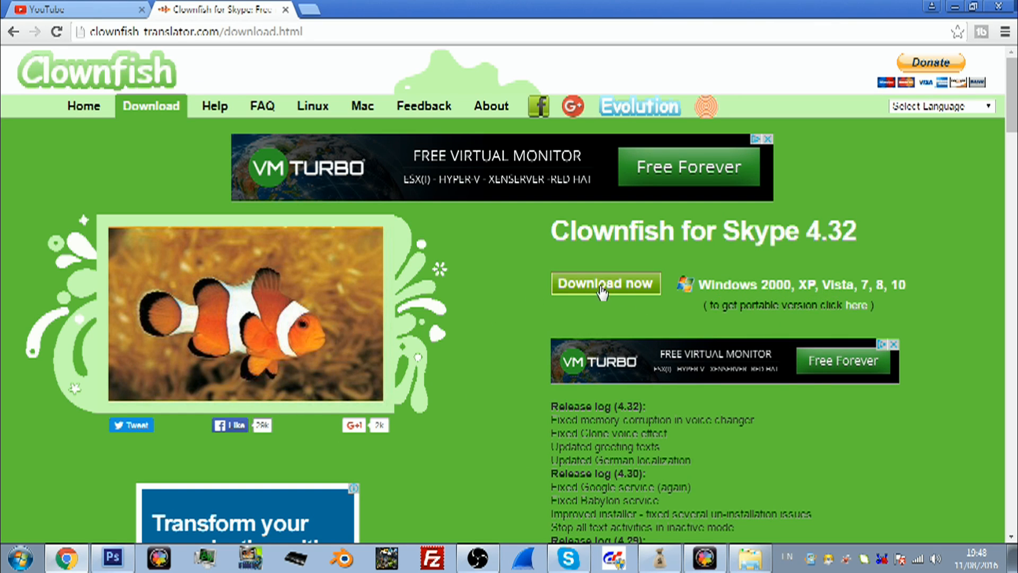
pyautogui.click(73, 9)
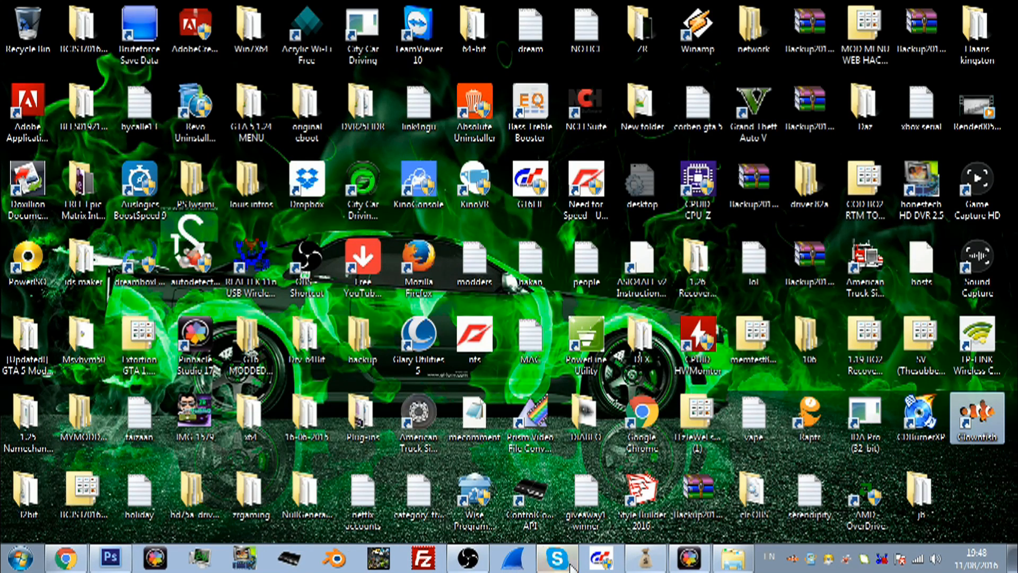
# Bring the Skype window to the front from the taskbar.
pyautogui.click(556, 558)
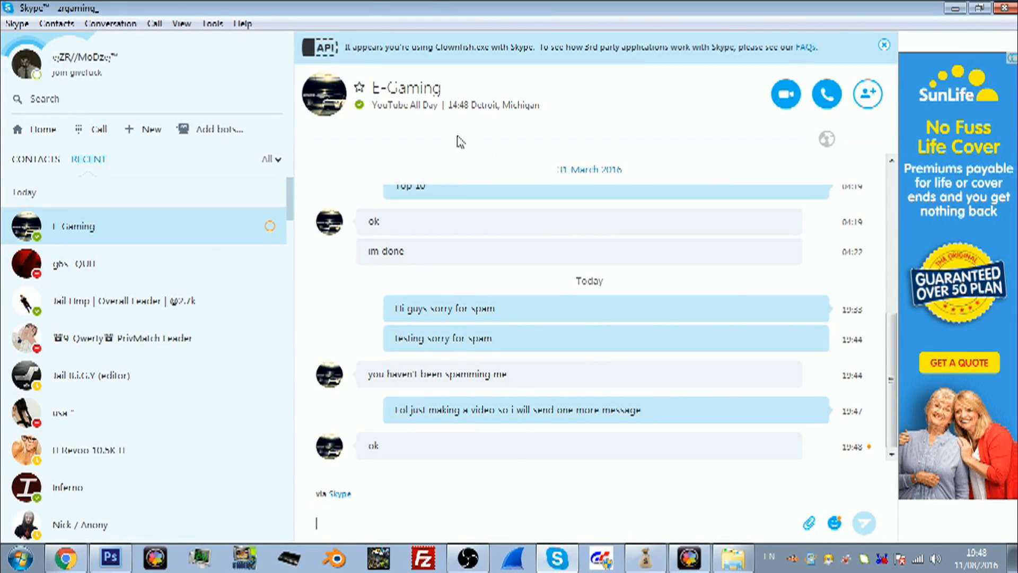
pyautogui.moveTo(419, 61)
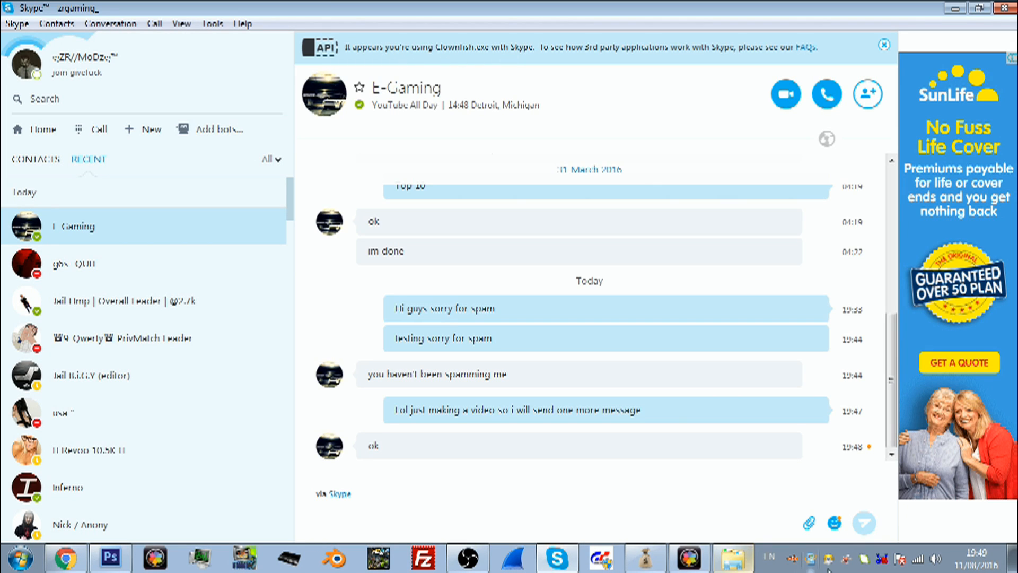
pyautogui.moveTo(578, 54)
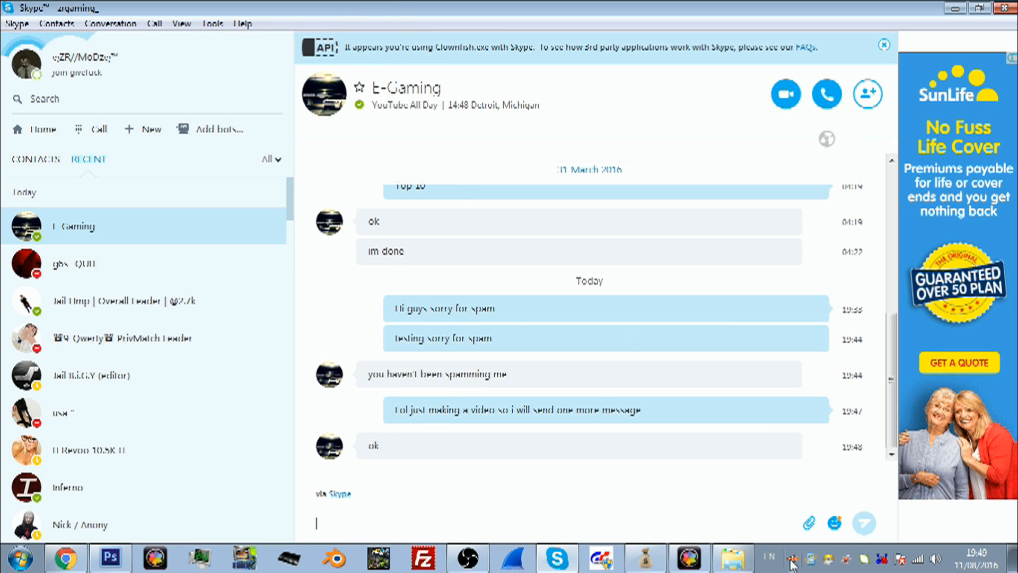
pyautogui.moveTo(795, 562)
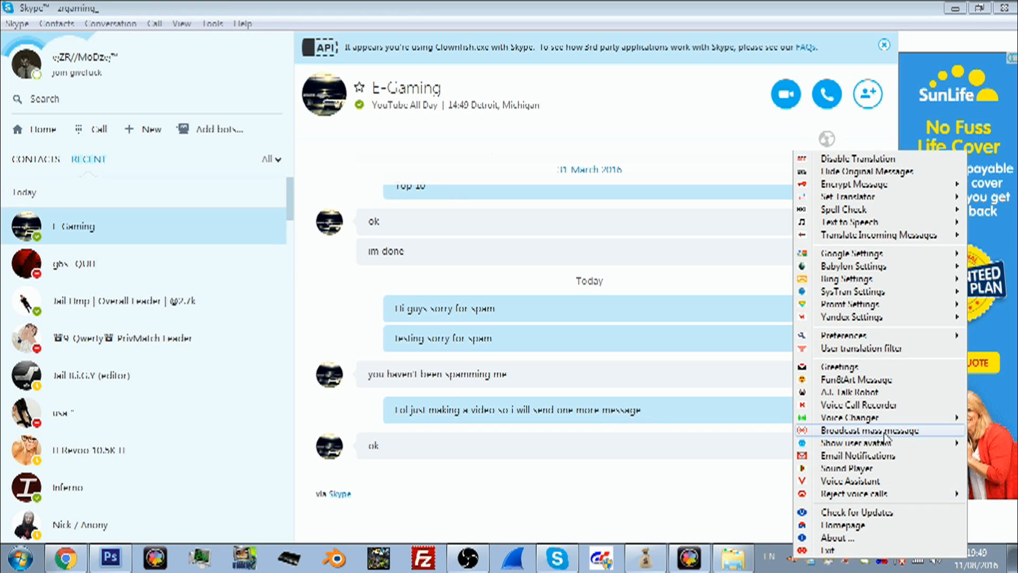
# Broadcast 'hi sorry for spam again..' to Online friends via Clownfish.
pyautogui.click(857, 430)
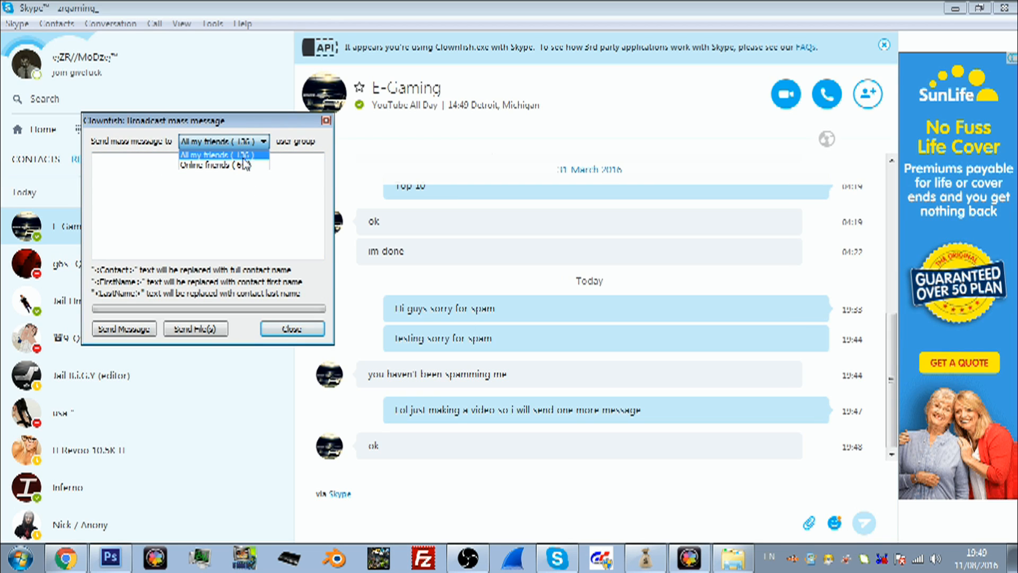
pyautogui.click(216, 164)
pyautogui.write('hi sorry ')
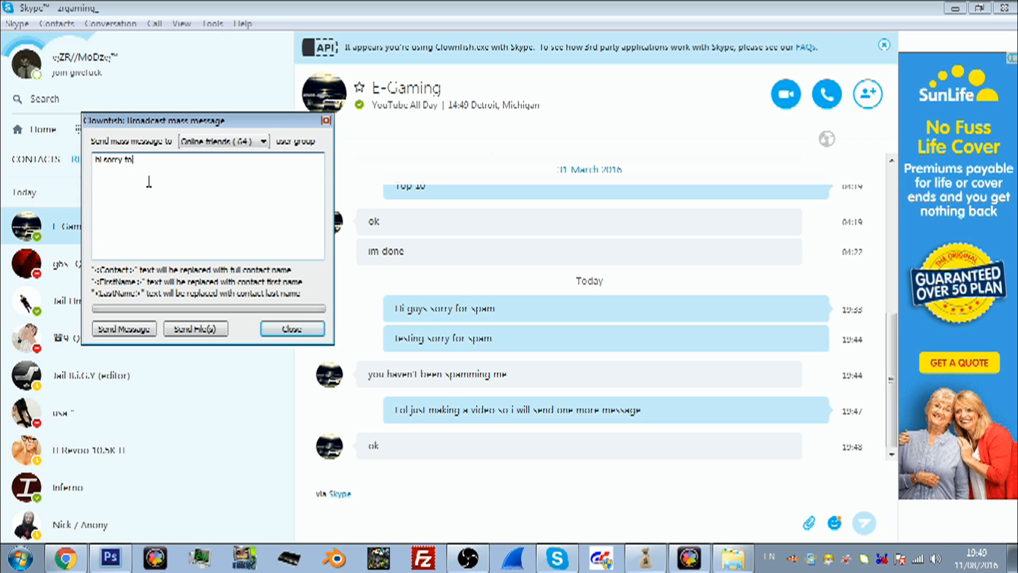
pyautogui.write('for spam again..')
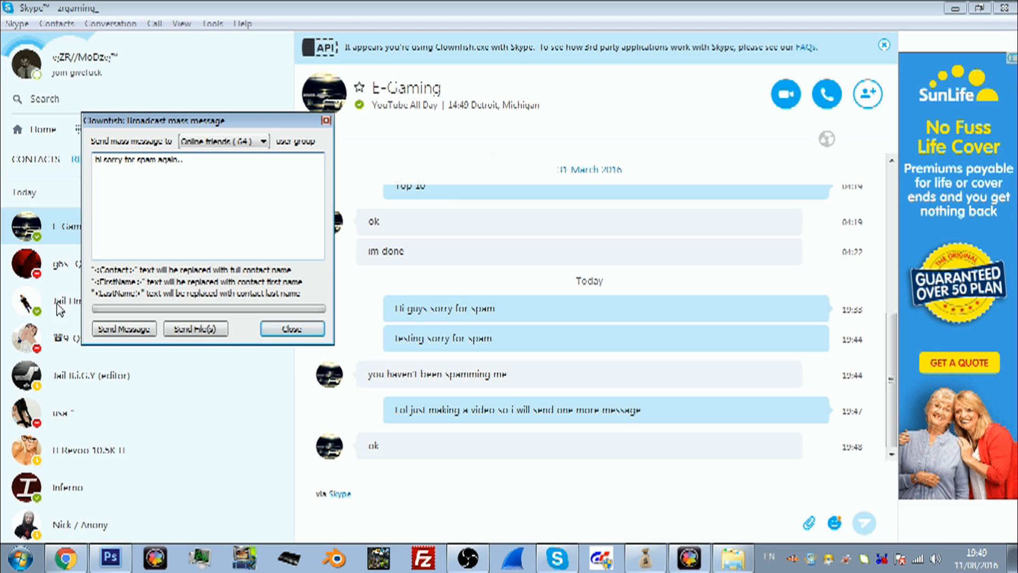
pyautogui.click(122, 328)
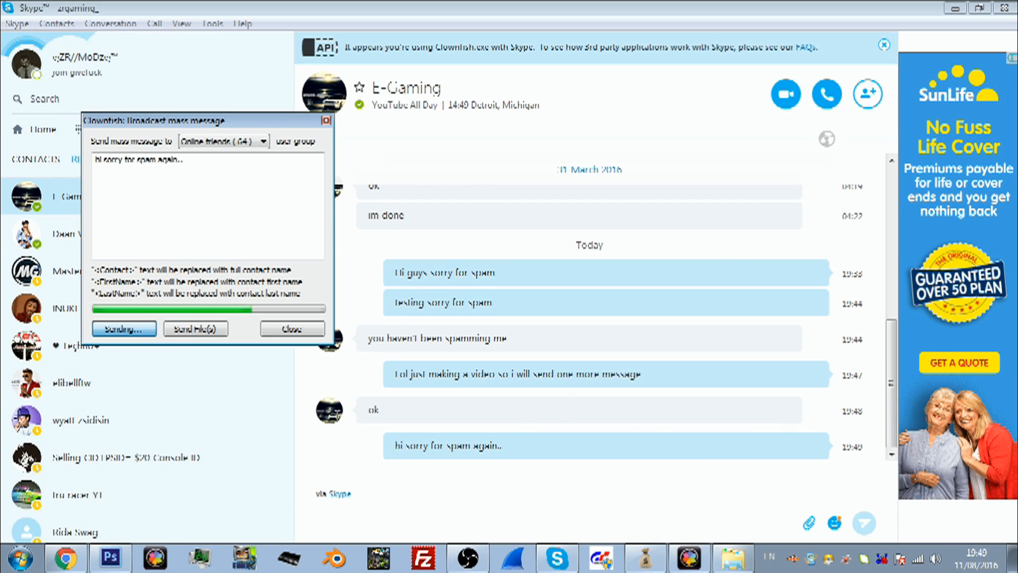
# Close the broadcast window and view a contact's chat showing the delivered message.
pyautogui.click(292, 329)
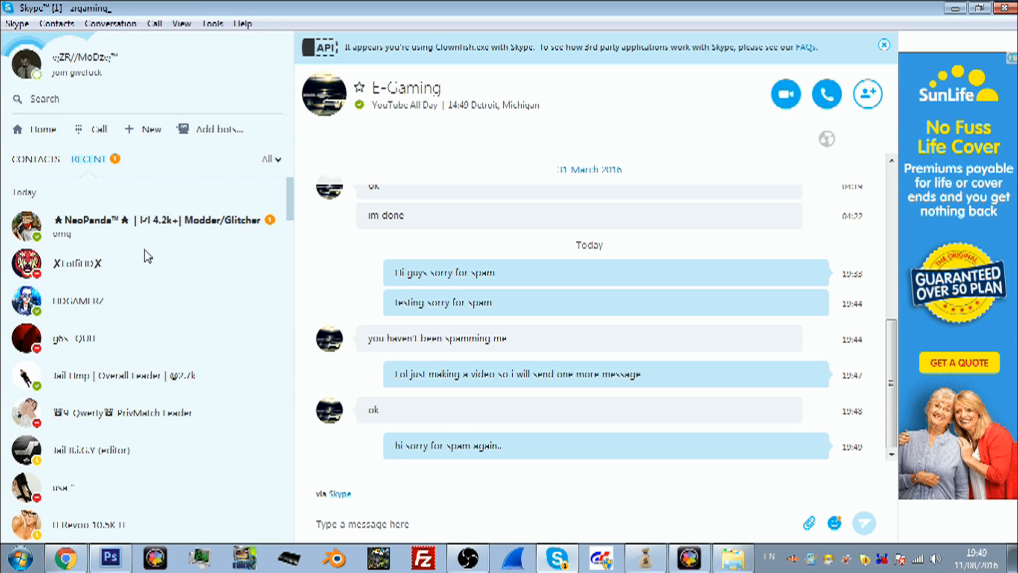
pyautogui.click(78, 263)
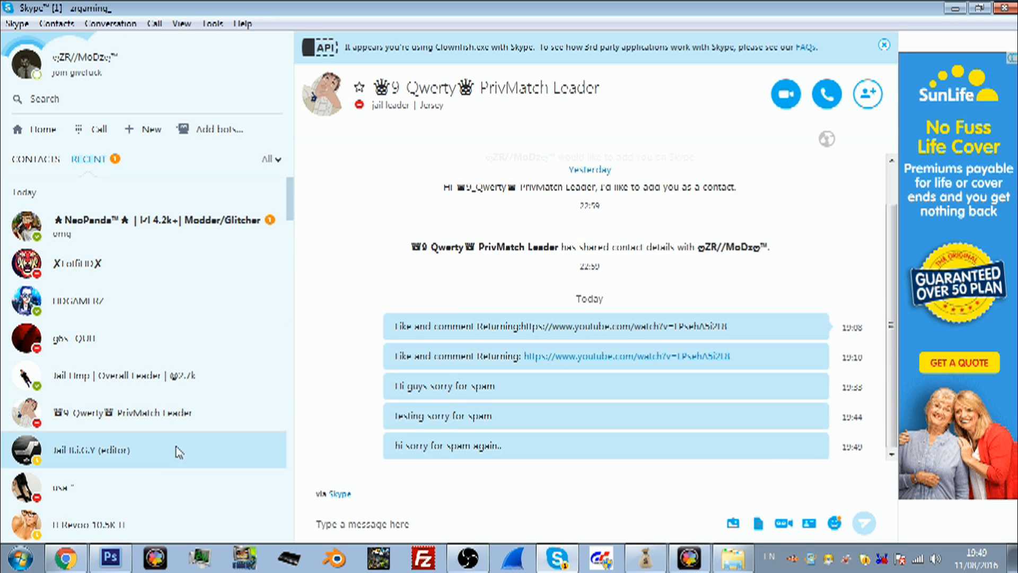
# Reply 'Sorry making video lol' to the contact who answered 'omg'.
pyautogui.click(142, 225)
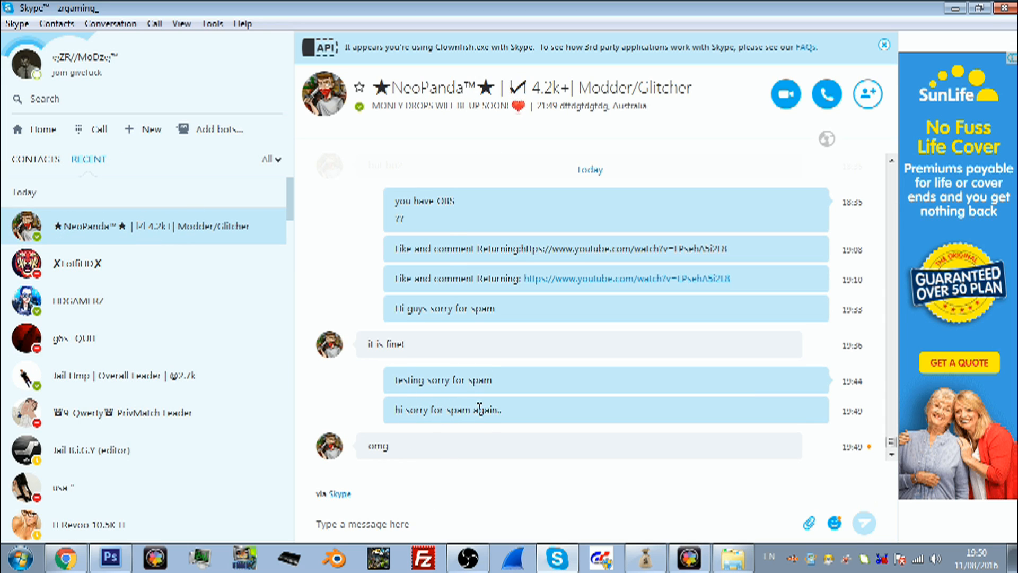
pyautogui.write('Sor')
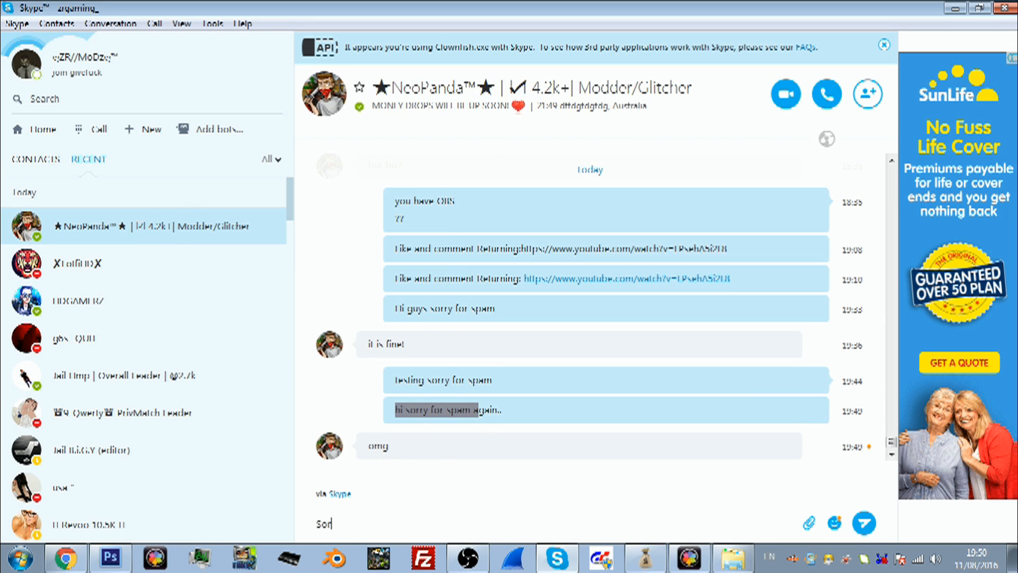
pyautogui.write('Sorry making vidwo')
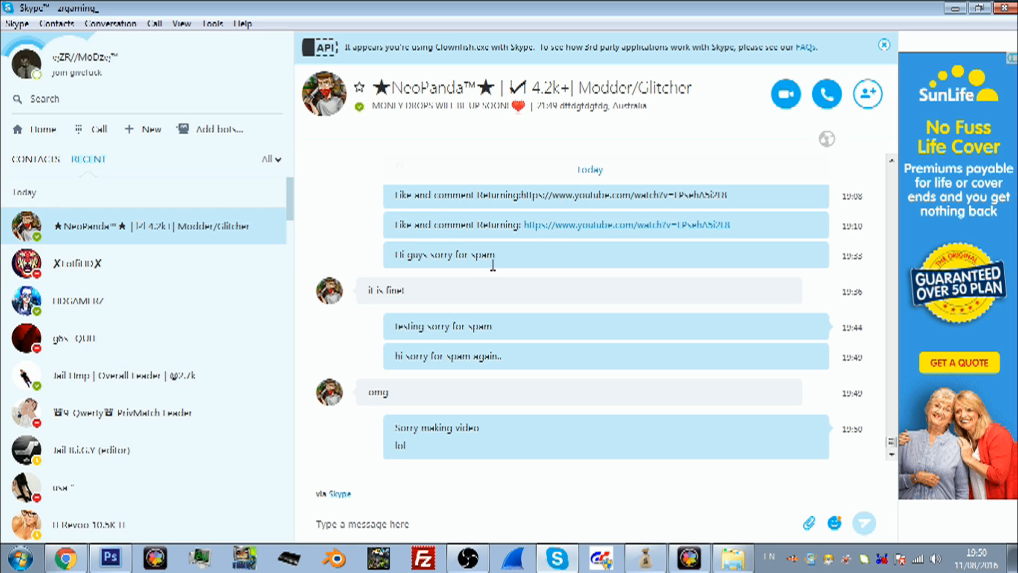
pyautogui.moveTo(599, 237)
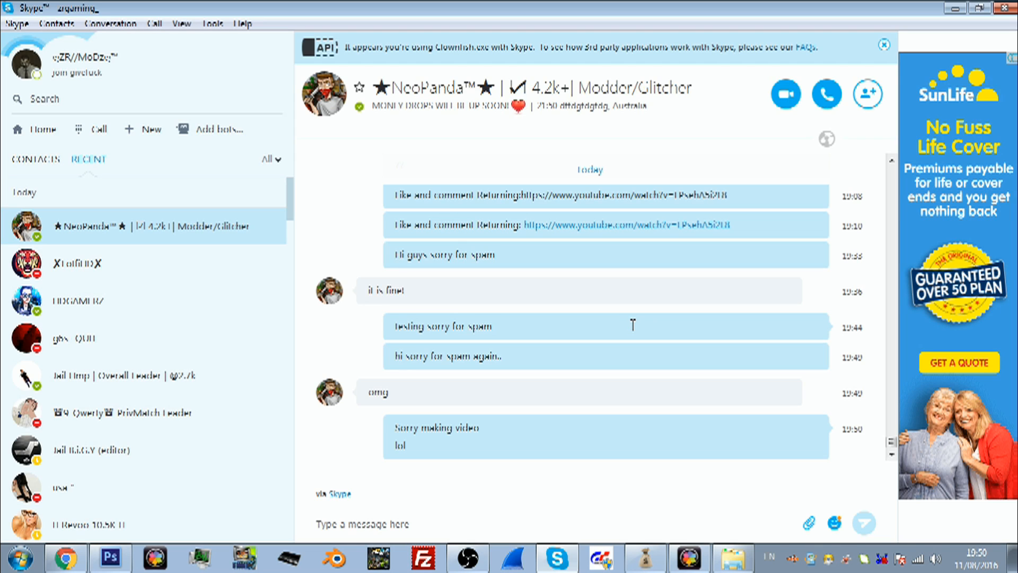
pyautogui.moveTo(664, 387)
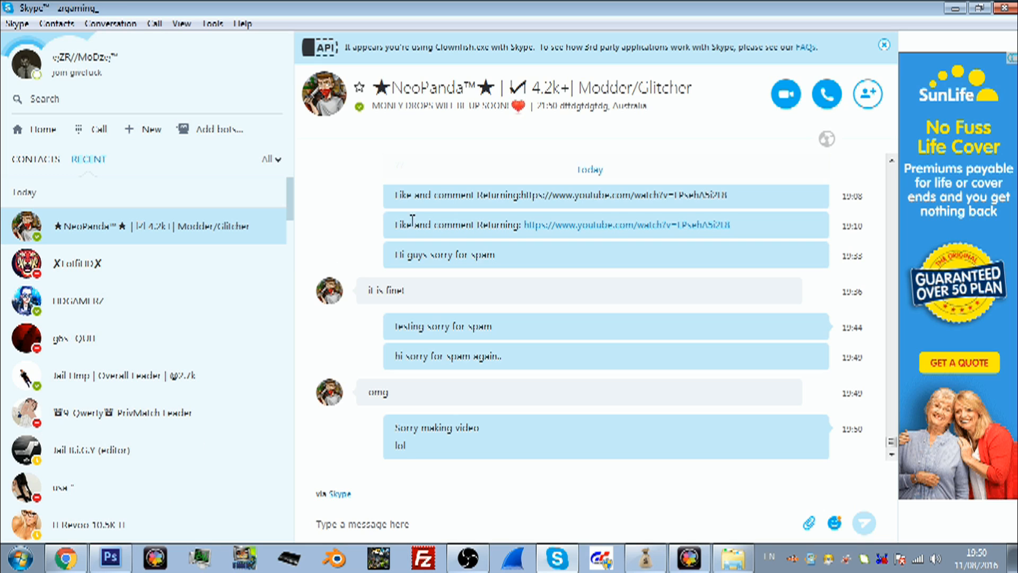
pyautogui.moveTo(190, 538)
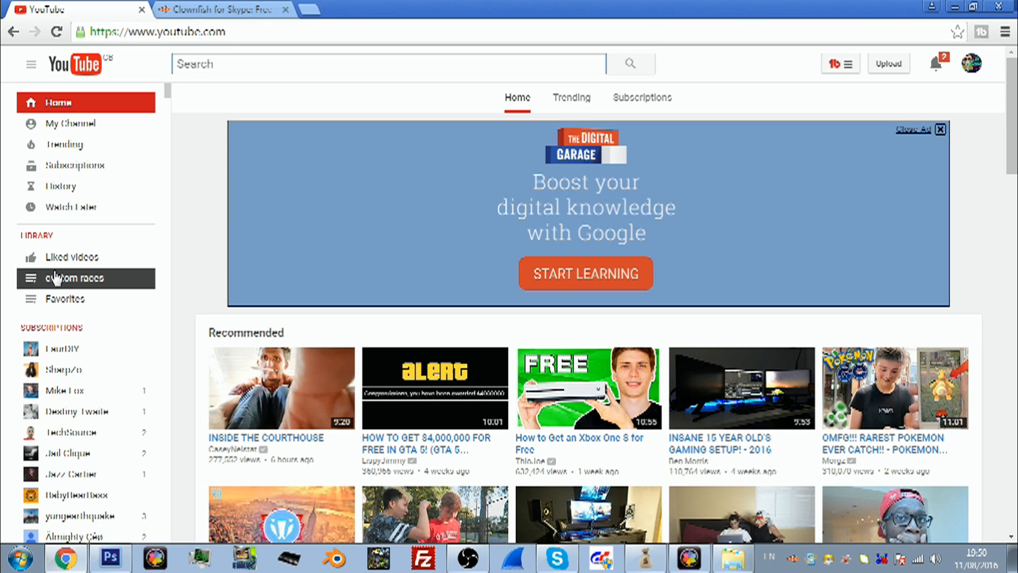
# Return to the YouTube home page and select the search box.
pyautogui.click(387, 63)
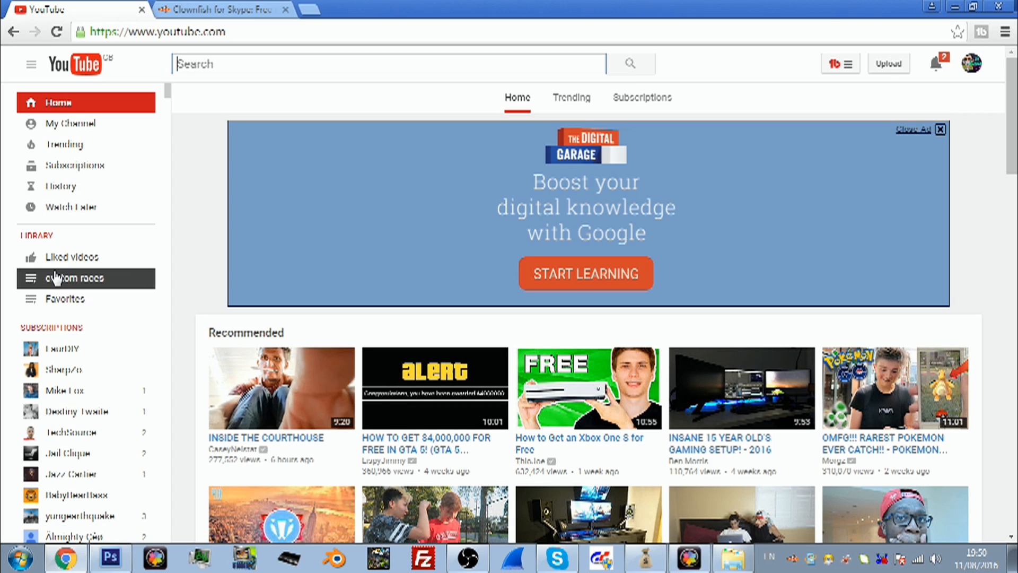